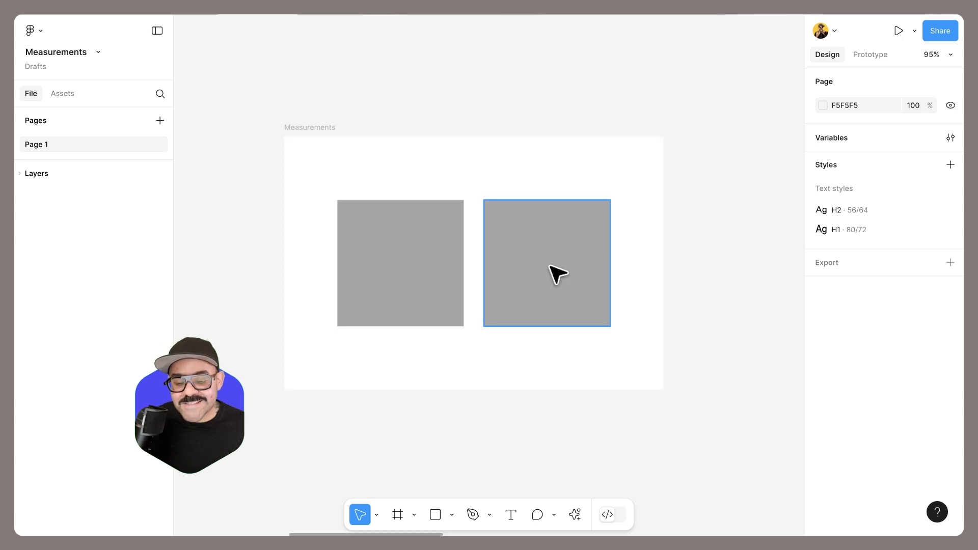
Measure spacing around the squares: 100 above and below, 84 right, 32 between
{"action": "left_click", "coordinate": [546, 263]}
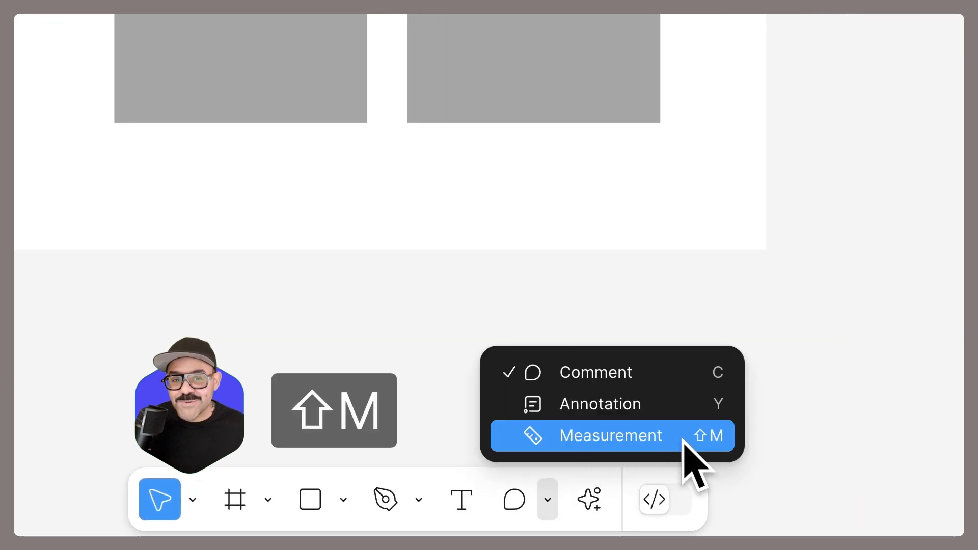
{"action": "left_click", "coordinate": [610, 435]}
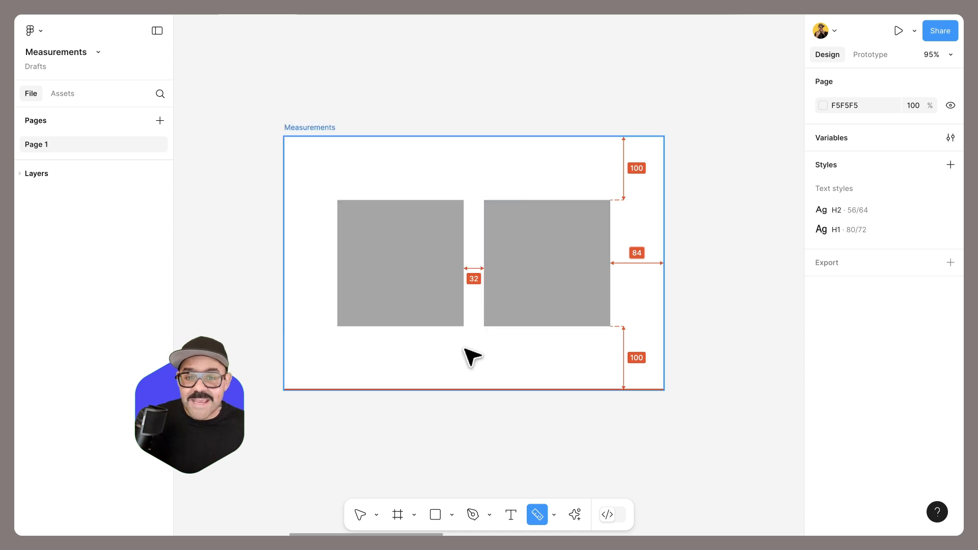
Move the left square left to a 44 gap and add a 400 height measurement
{"action": "left_click_drag", "start_coordinate": [399, 262], "coordinate": [376, 241]}
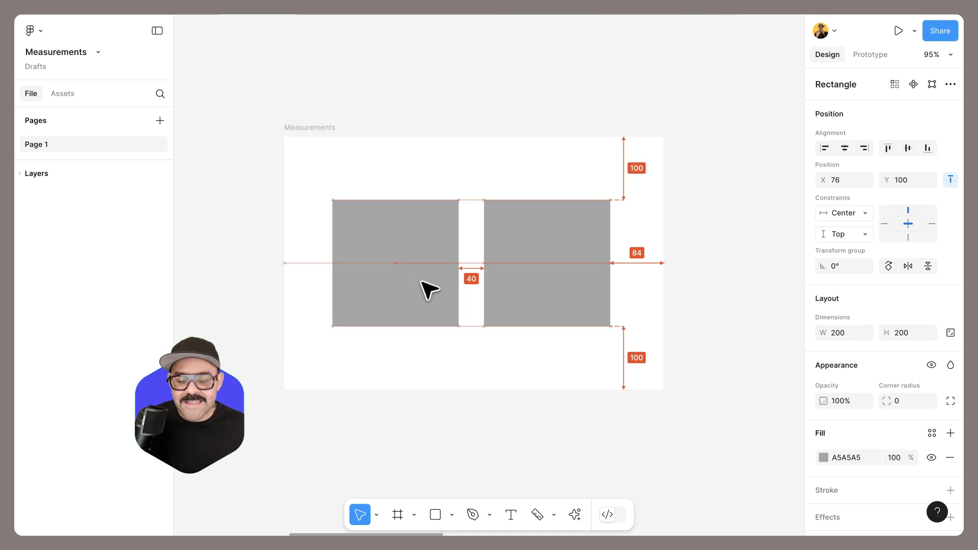
{"action": "left_click_drag", "start_coordinate": [429, 288], "coordinate": [552, 299]}
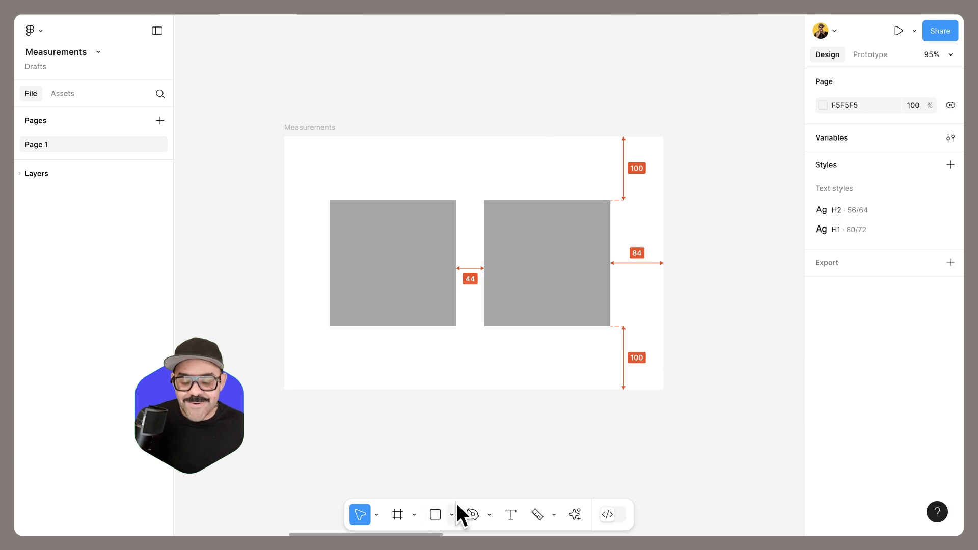
{"action": "left_click", "coordinate": [537, 515]}
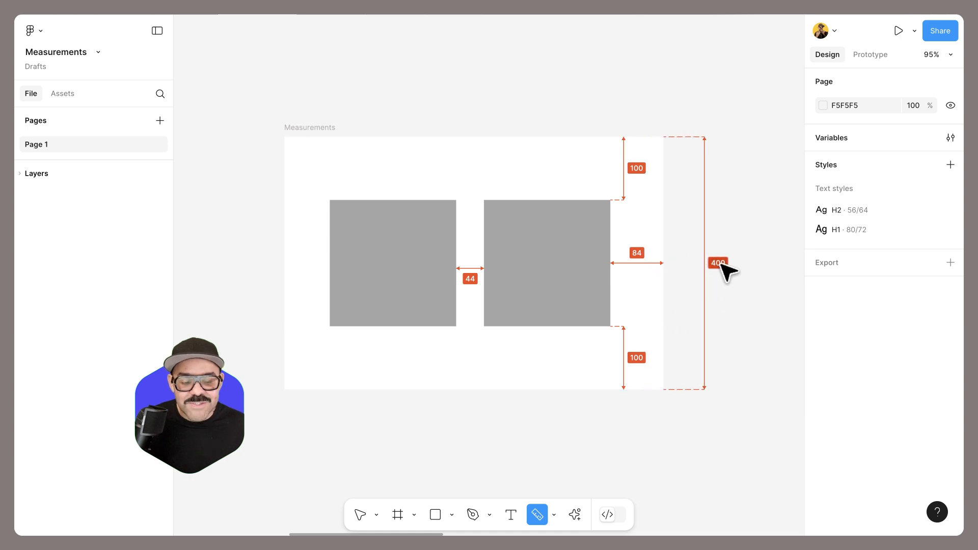
{"action": "double_click", "coordinate": [718, 262]}
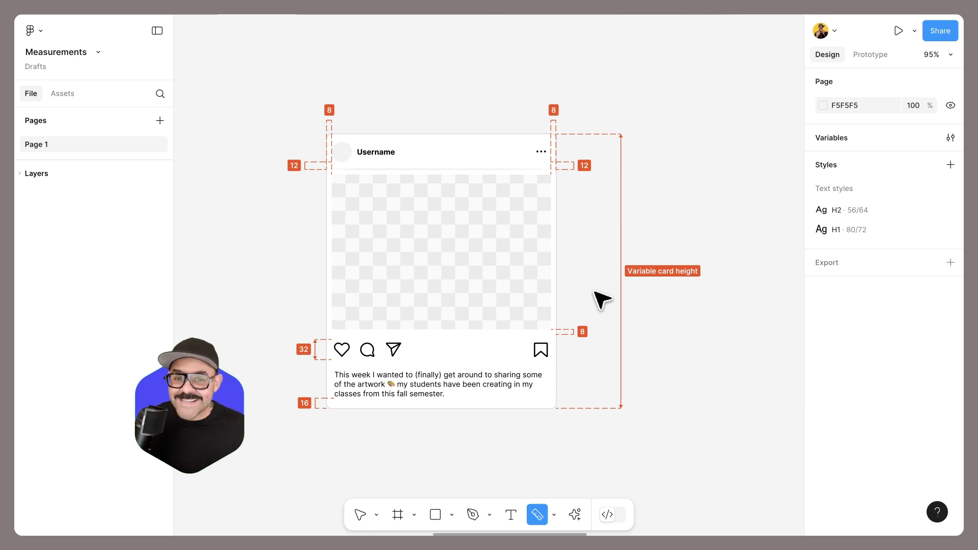
Toggle annotation visibility with Shift+Y and select the Variable card height measurement
{"action": "key", "text": "shift+y"}
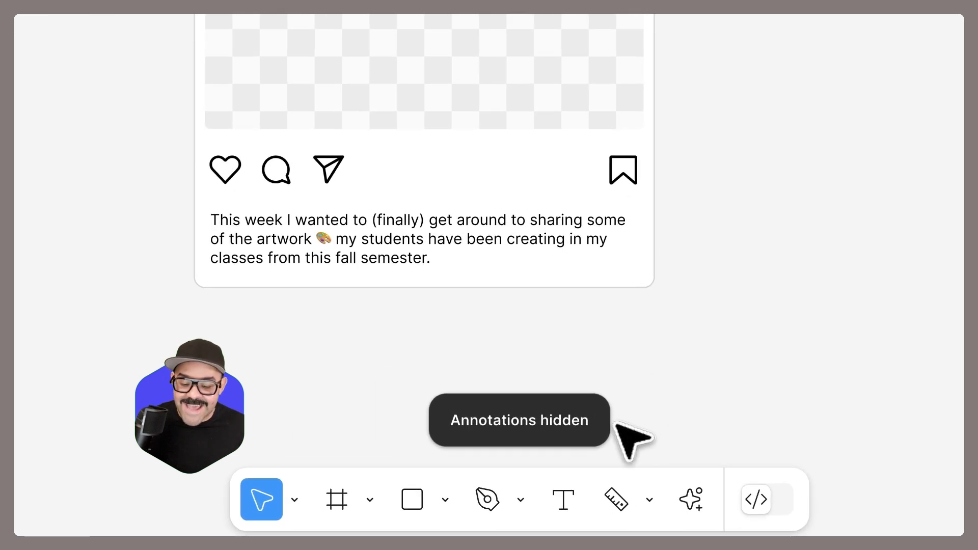
{"action": "key", "text": "shift+y"}
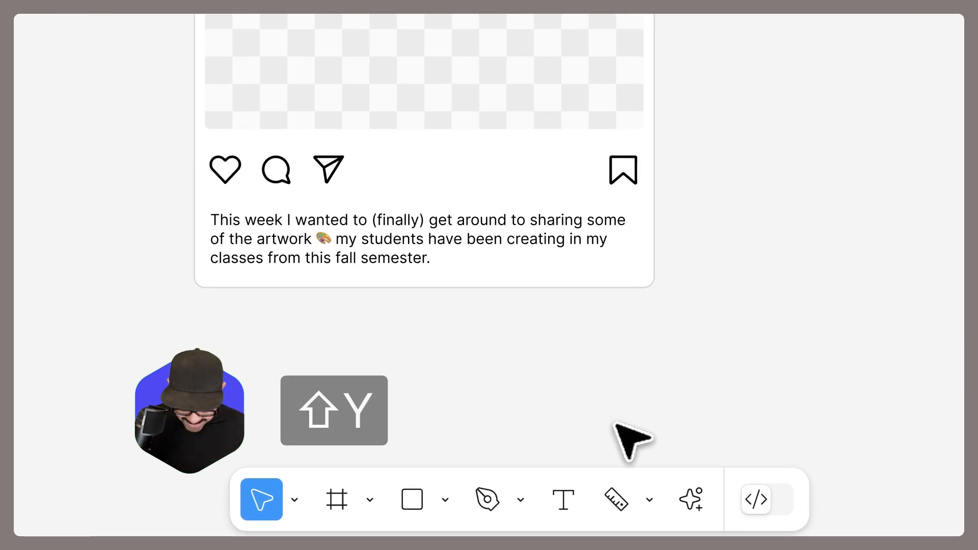
{"action": "key", "text": "shift+y"}
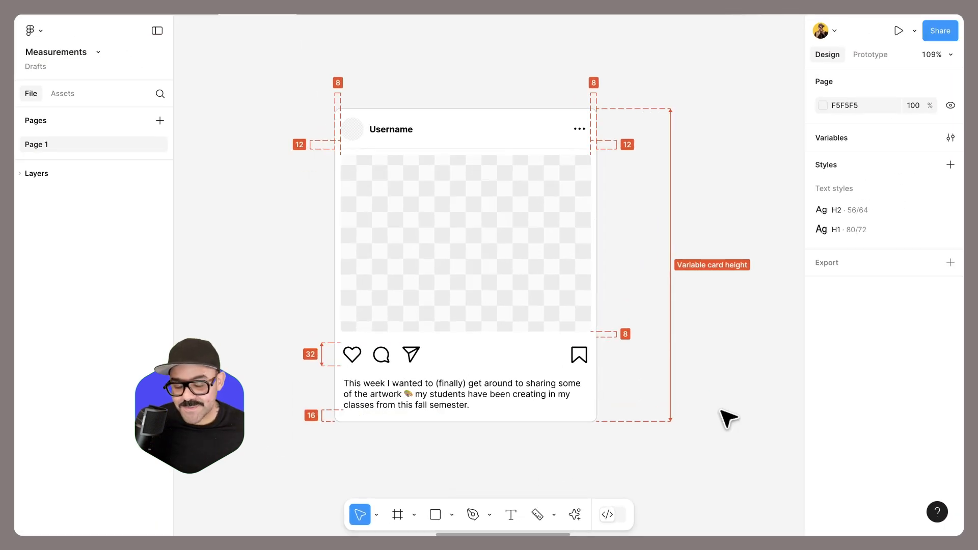
{"action": "left_click", "coordinate": [537, 514]}
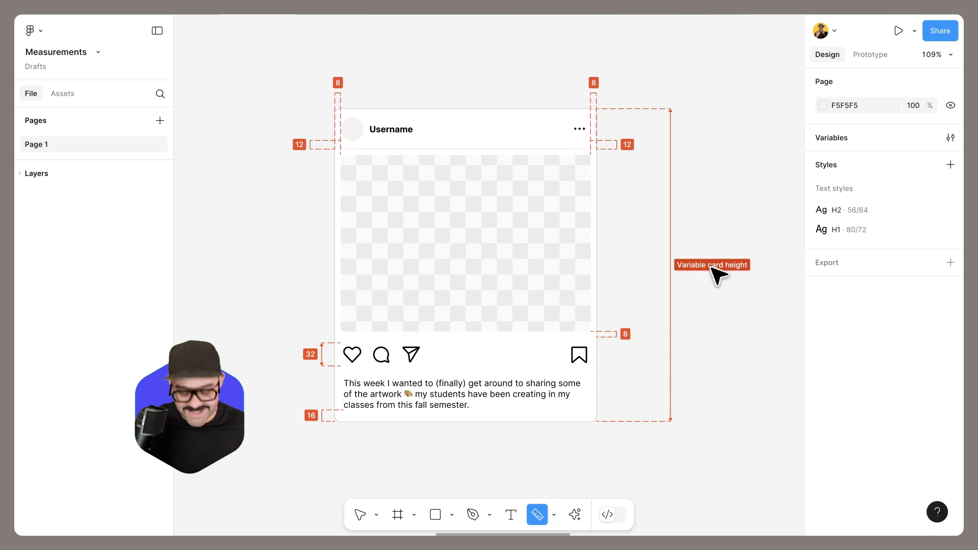
{"action": "mouse_move", "coordinate": [712, 265]}
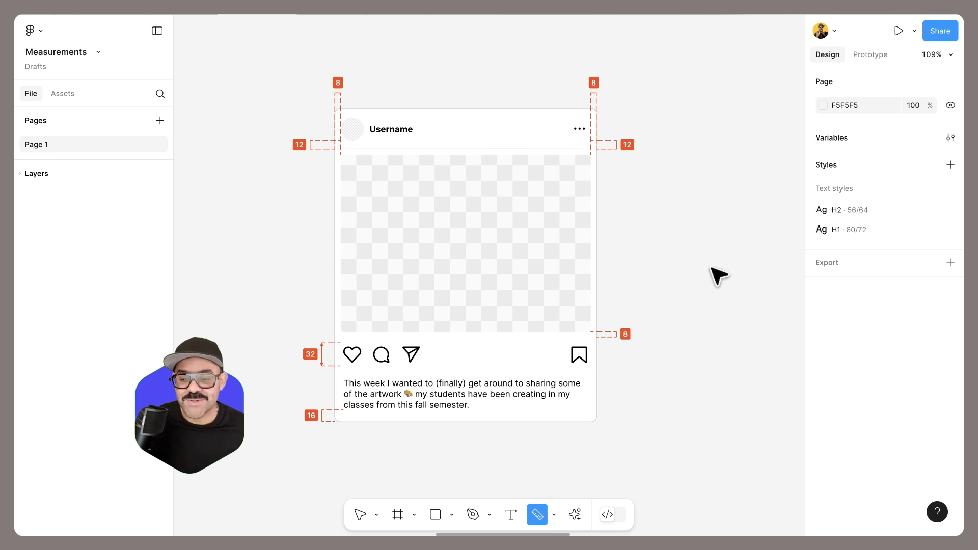
{"action": "mouse_move", "coordinate": [675, 190]}
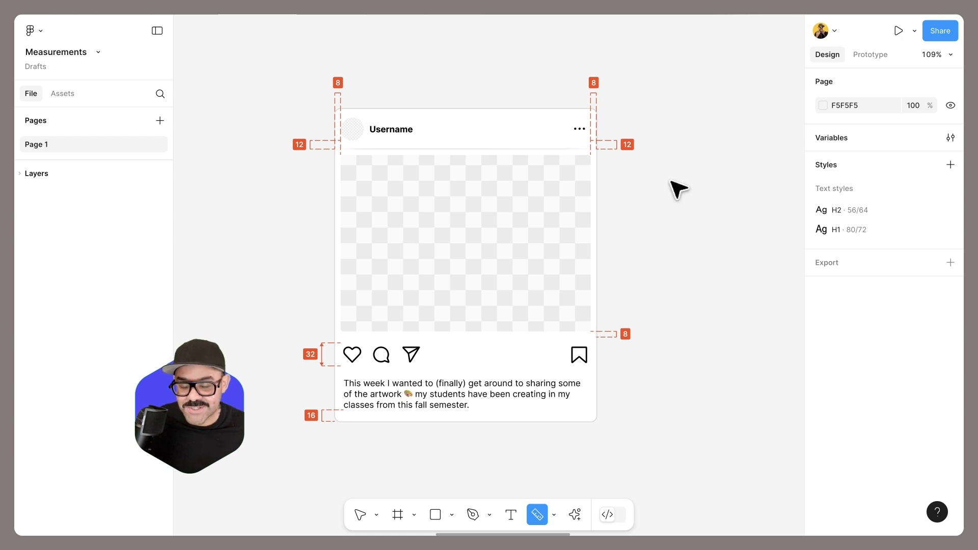
{"action": "mouse_move", "coordinate": [382, 508]}
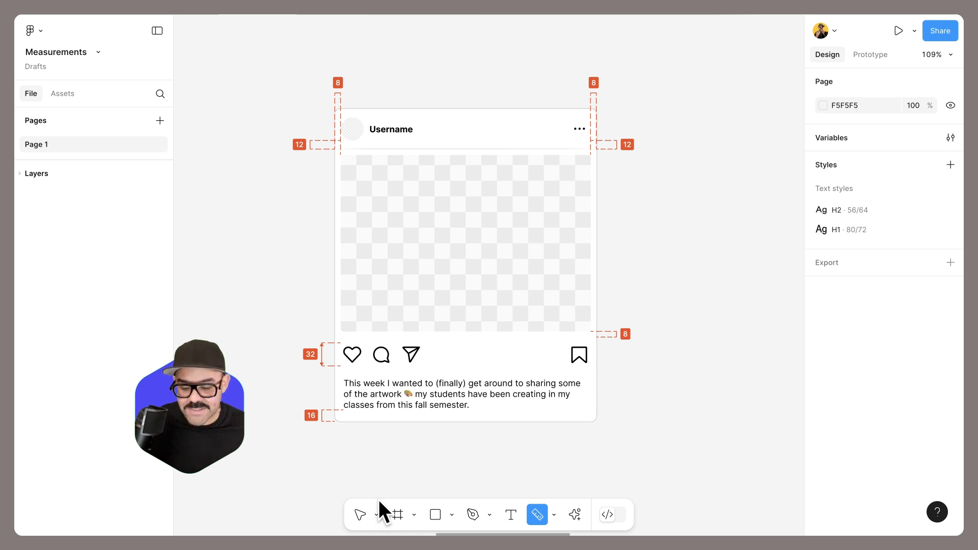
Remove every measurement attached to the social post card
{"action": "left_click", "coordinate": [359, 514]}
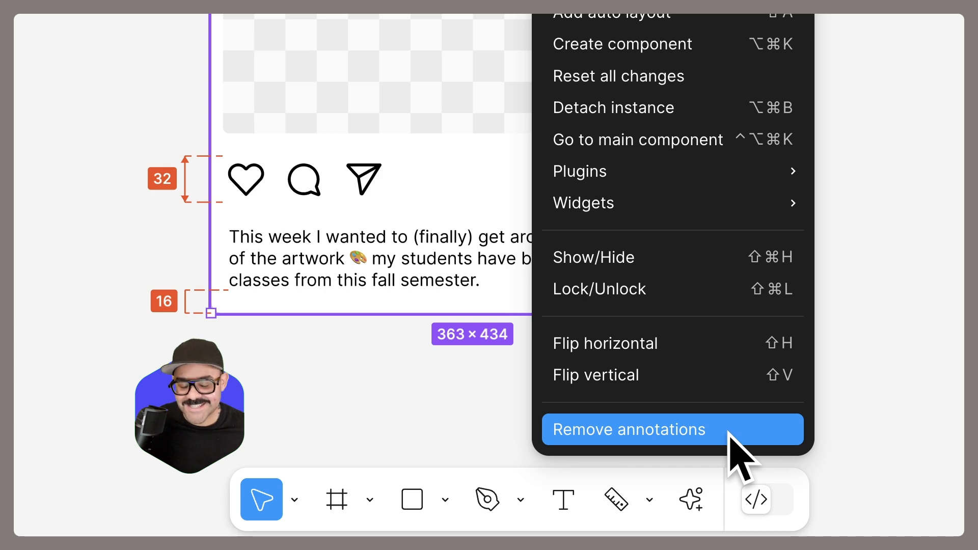
{"action": "left_click", "coordinate": [629, 429]}
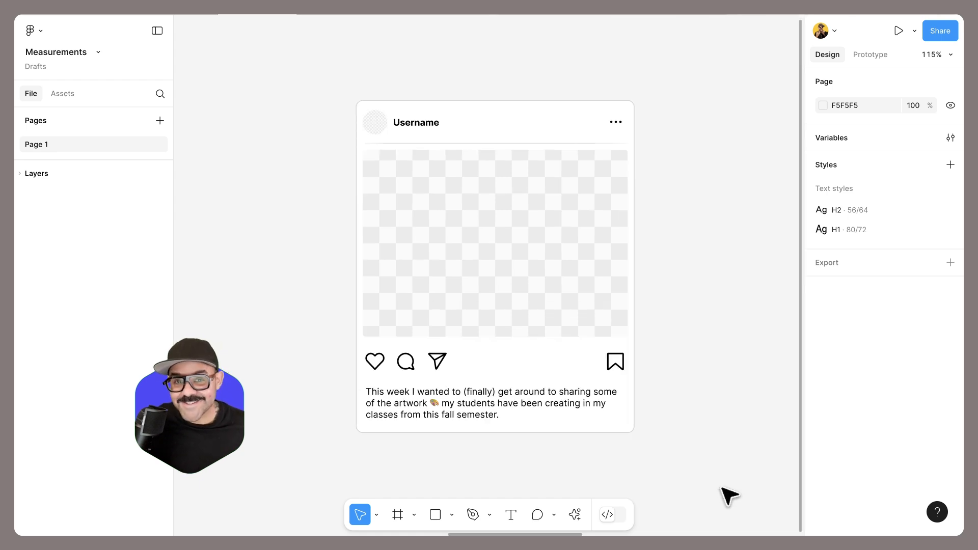
Start an empty annotation on the social post card with the Annotation tool
{"action": "left_click", "coordinate": [553, 502]}
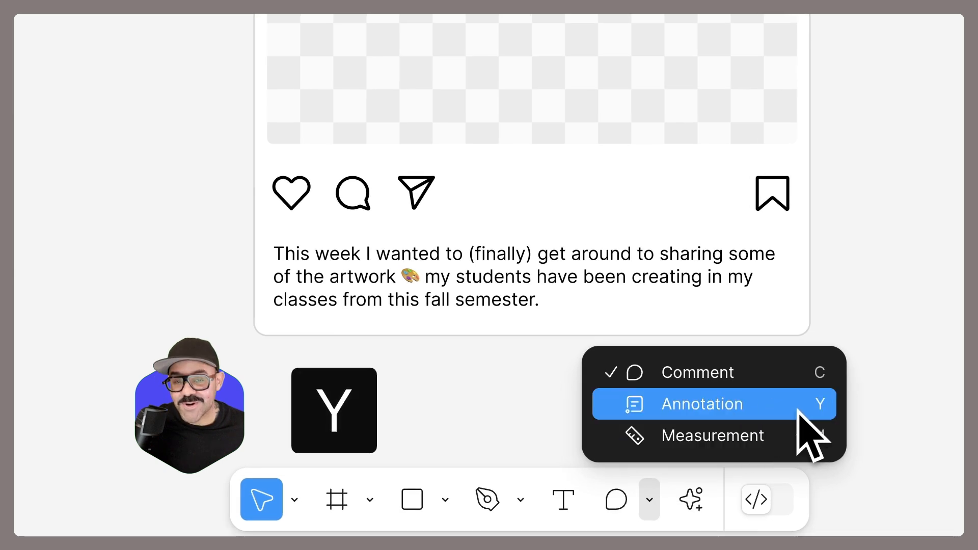
{"action": "left_click", "coordinate": [703, 404]}
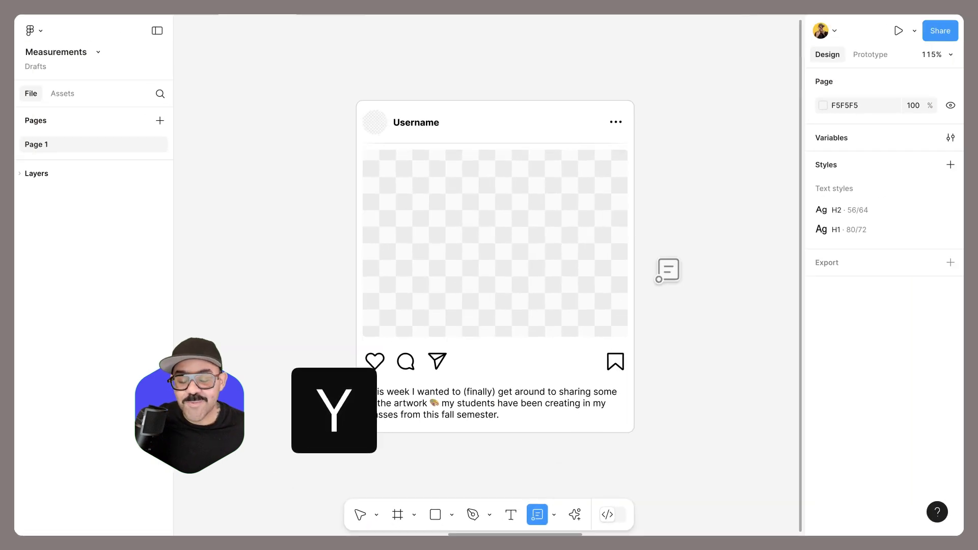
{"action": "left_click", "coordinate": [495, 250]}
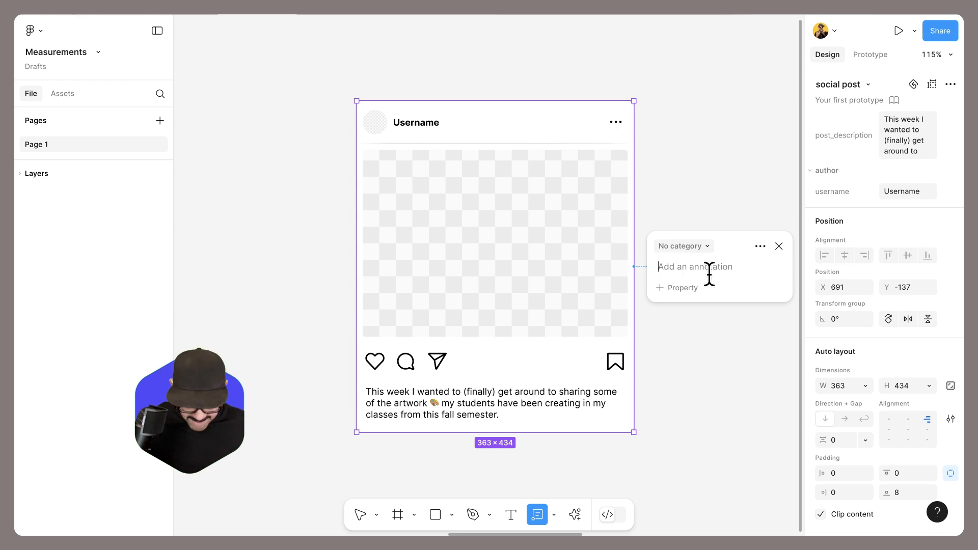
Write '**Card component' and 'This is for the main scrolling gallery' in the note
{"action": "type", "text": "**"}
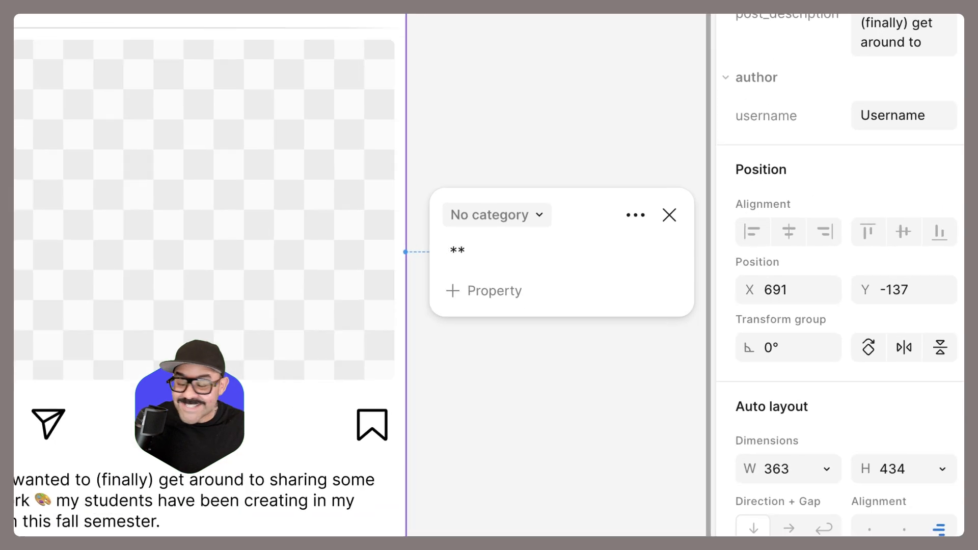
{"action": "type", "text": "Card"}
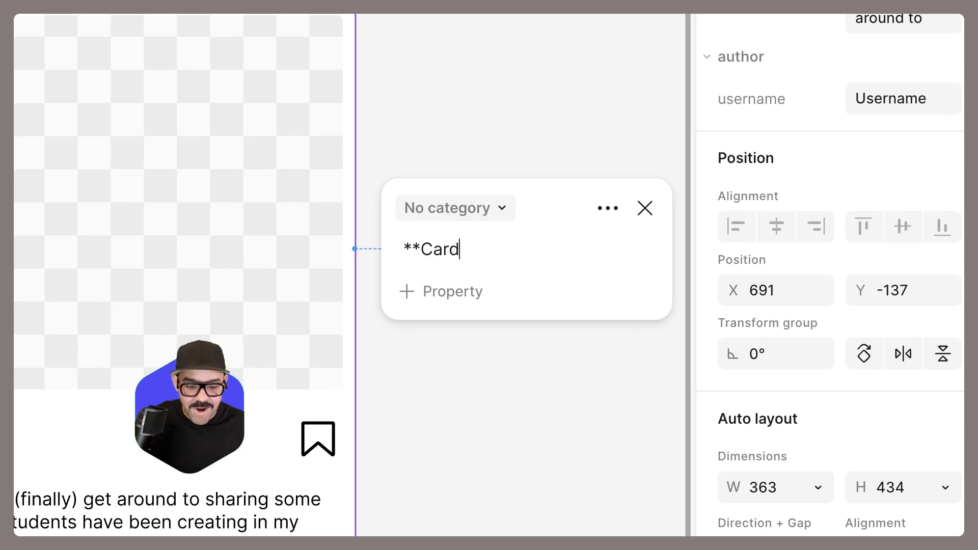
{"action": "type", "text": "component"}
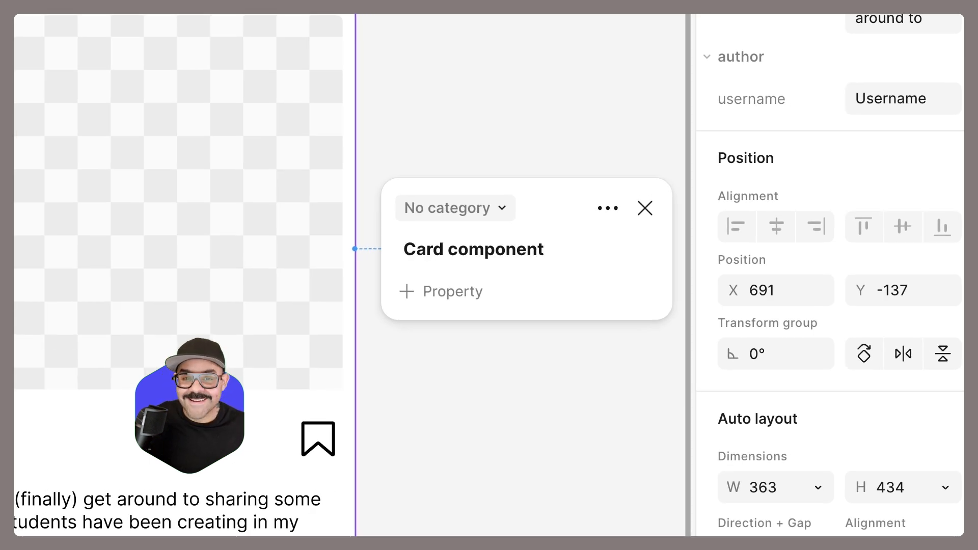
{"action": "type", "text": "T"}
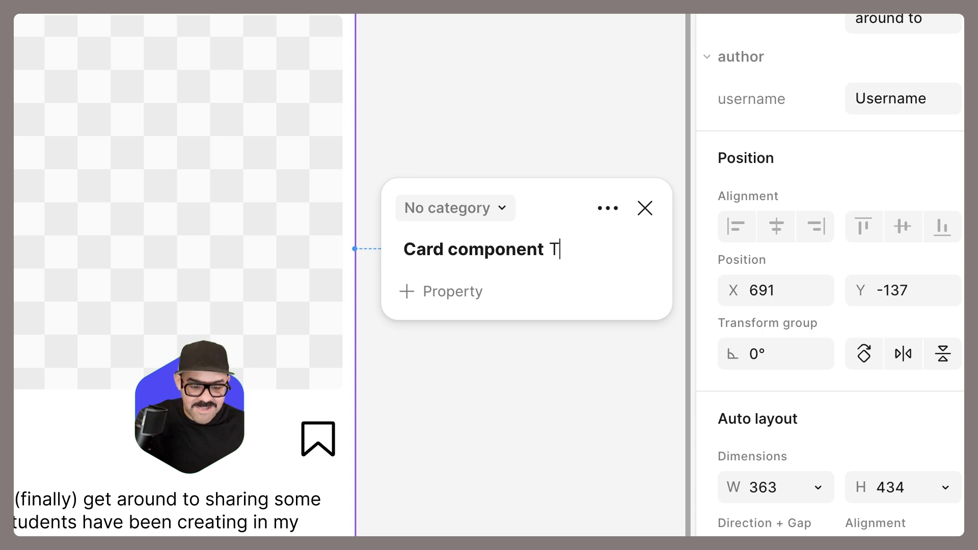
{"action": "type", "text": "his is for the m"}
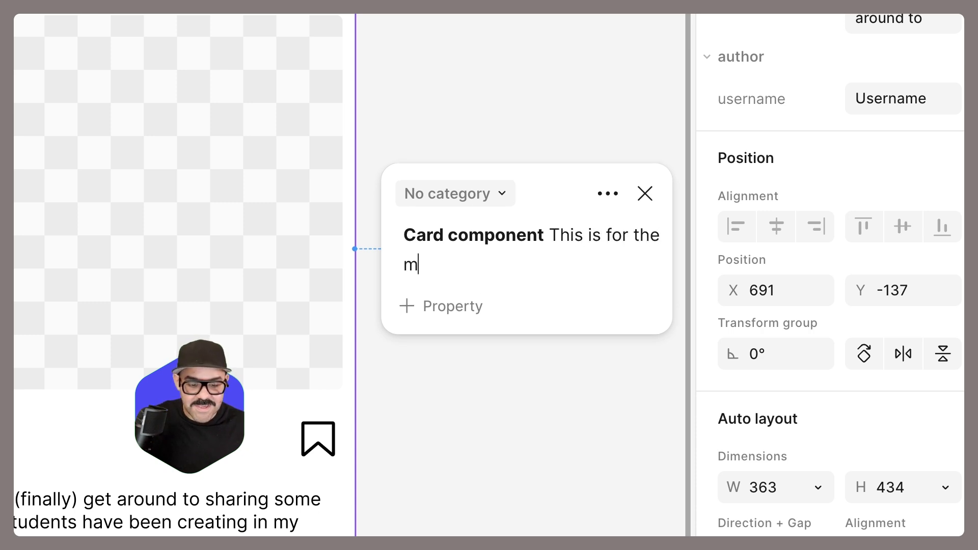
{"action": "type", "text": "ain scrollin"}
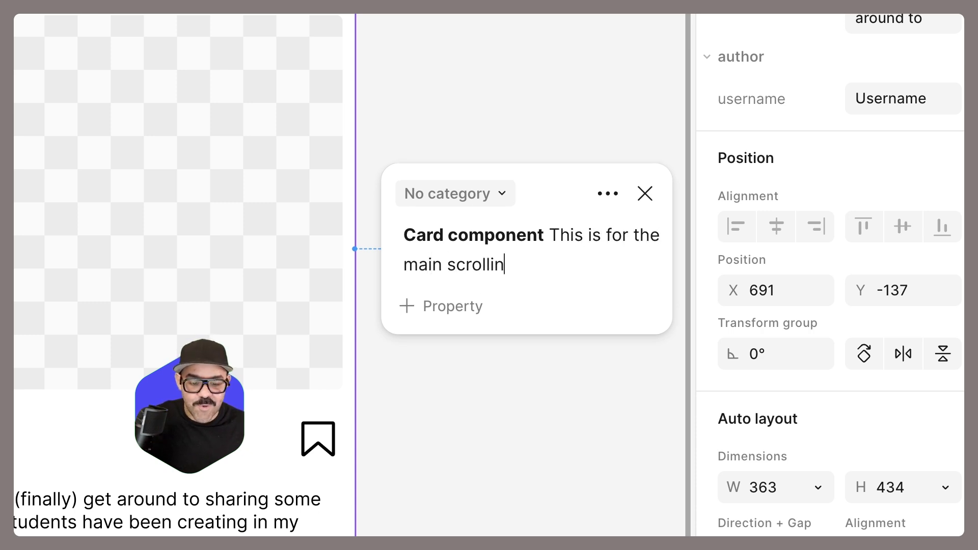
{"action": "type", "text": "g gallery"}
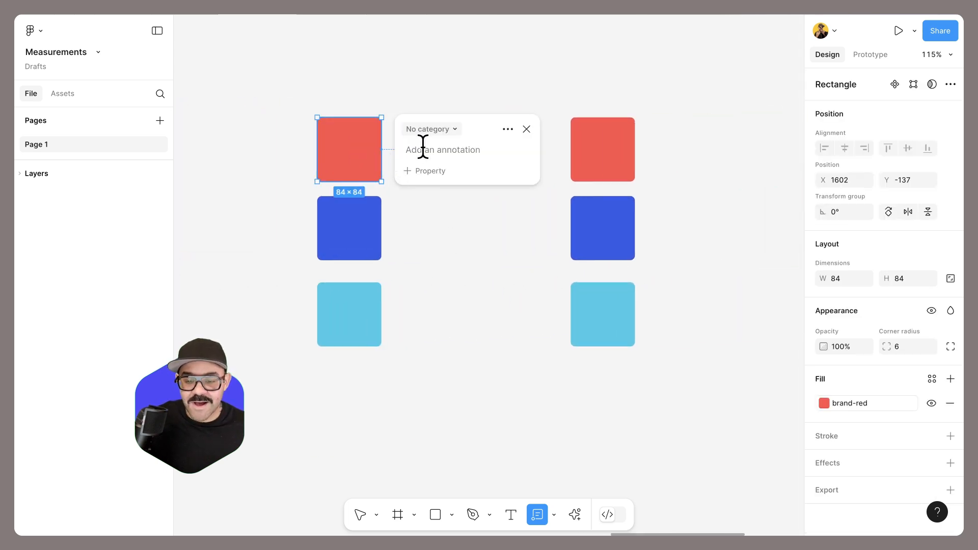
{"action": "mouse_move", "coordinate": [456, 129]}
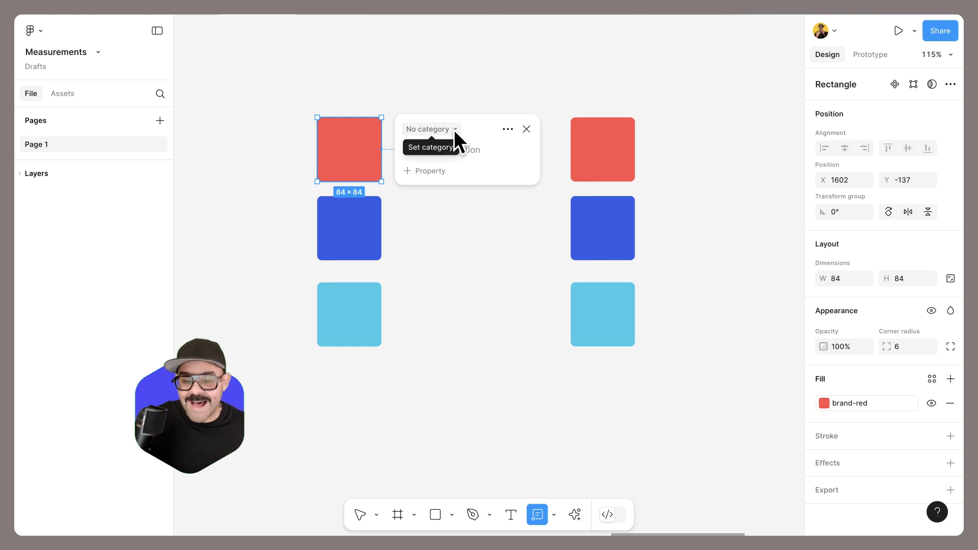
File the red swatch note under Colors with its brand-red fill
{"action": "left_click", "coordinate": [430, 129]}
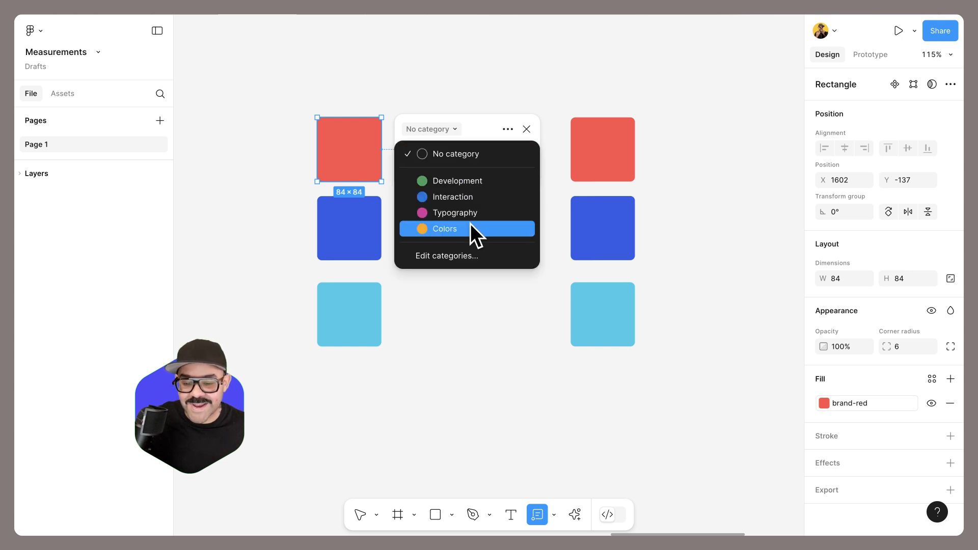
{"action": "left_click", "coordinate": [445, 228]}
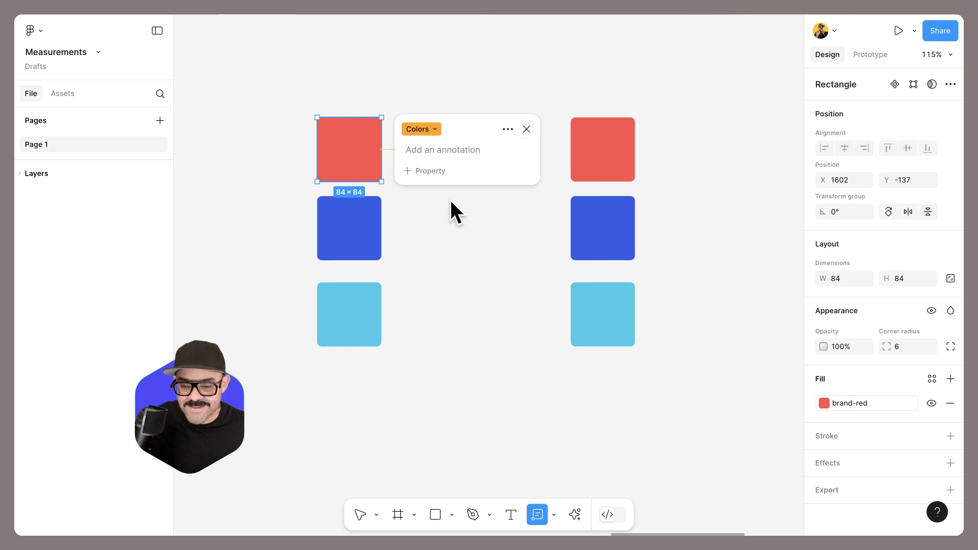
{"action": "left_click", "coordinate": [429, 171]}
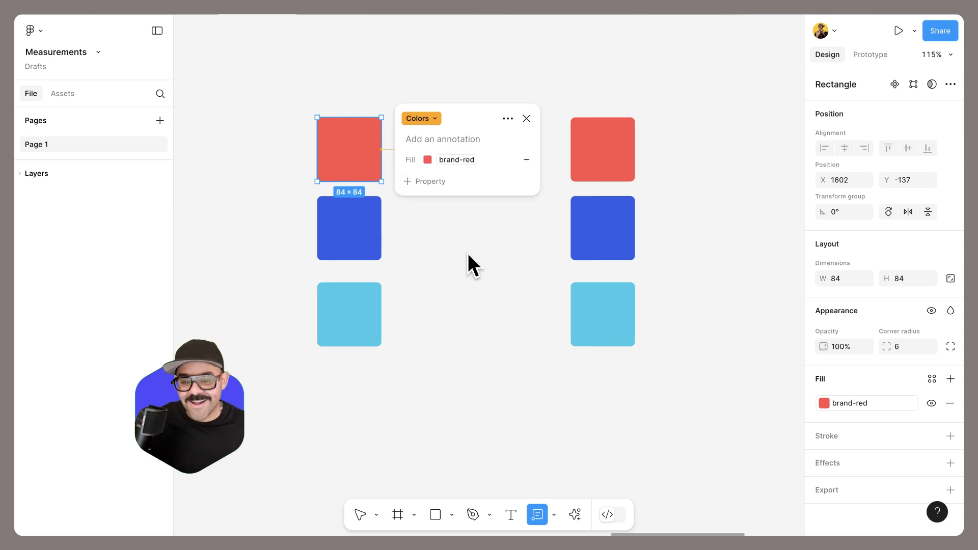
{"action": "mouse_move", "coordinate": [477, 190]}
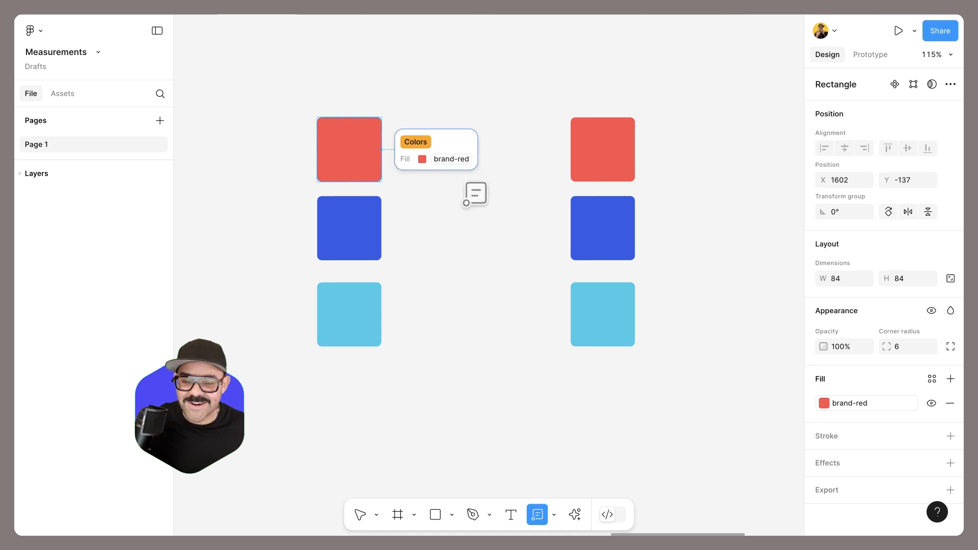
{"action": "left_click", "coordinate": [349, 227]}
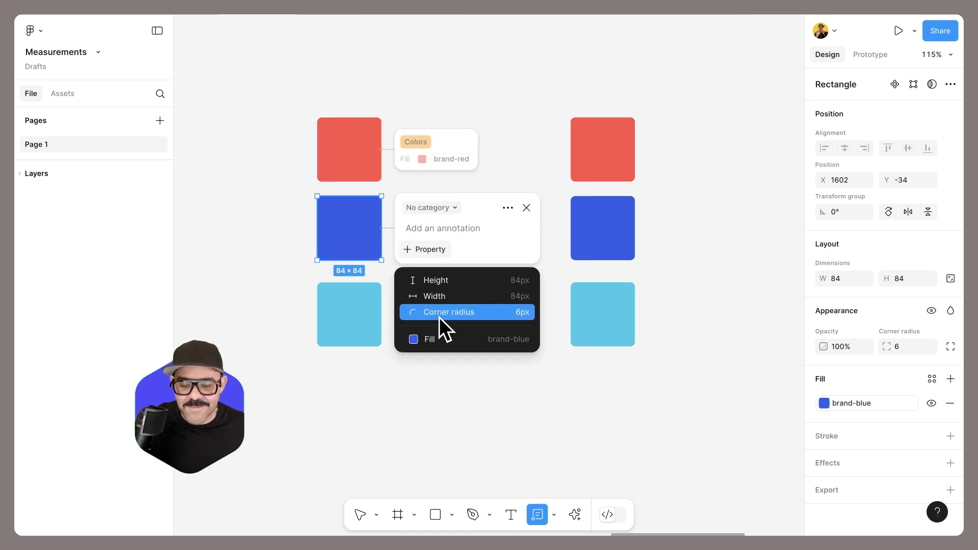
File the blue and teal swatch notes under Colors
{"action": "left_click", "coordinate": [429, 207]}
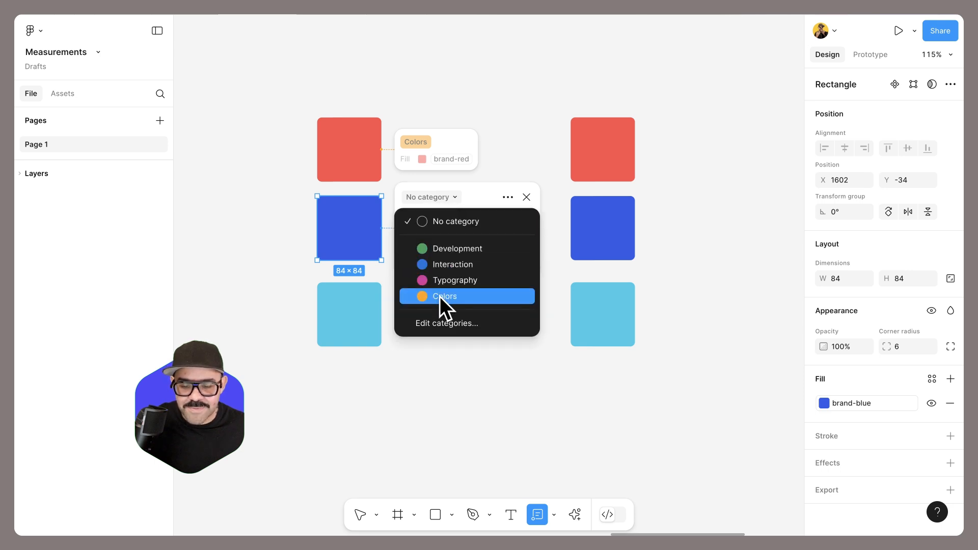
{"action": "left_click", "coordinate": [444, 296]}
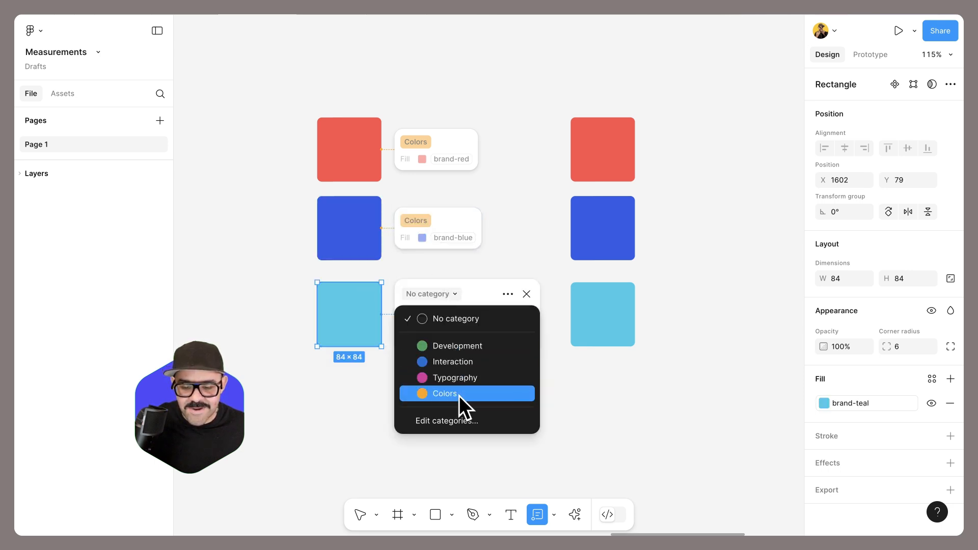
{"action": "left_click", "coordinate": [445, 394]}
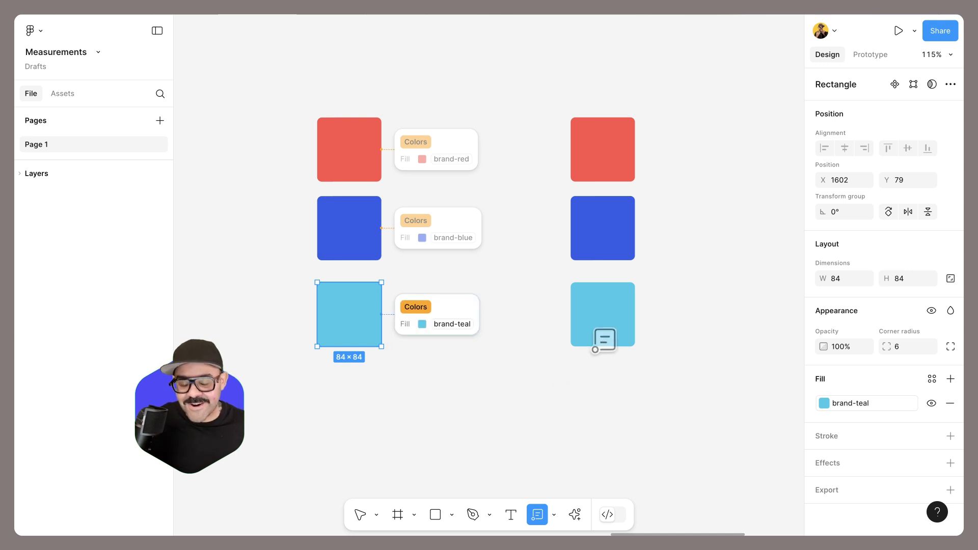
{"action": "left_click", "coordinate": [602, 340]}
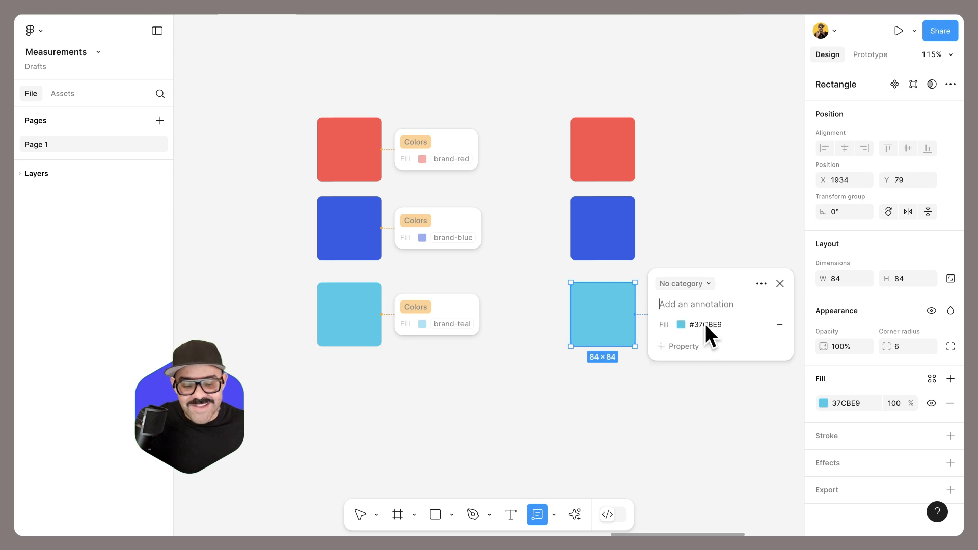
{"action": "mouse_move", "coordinate": [638, 237]}
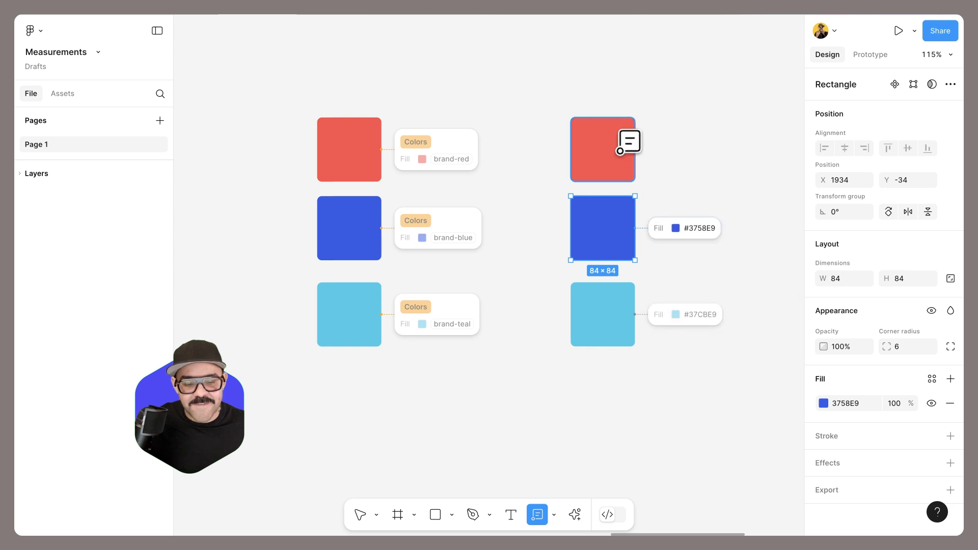
Add fill notes to the right-hand swatches and switch colour values to CSS format
{"action": "left_click", "coordinate": [629, 140]}
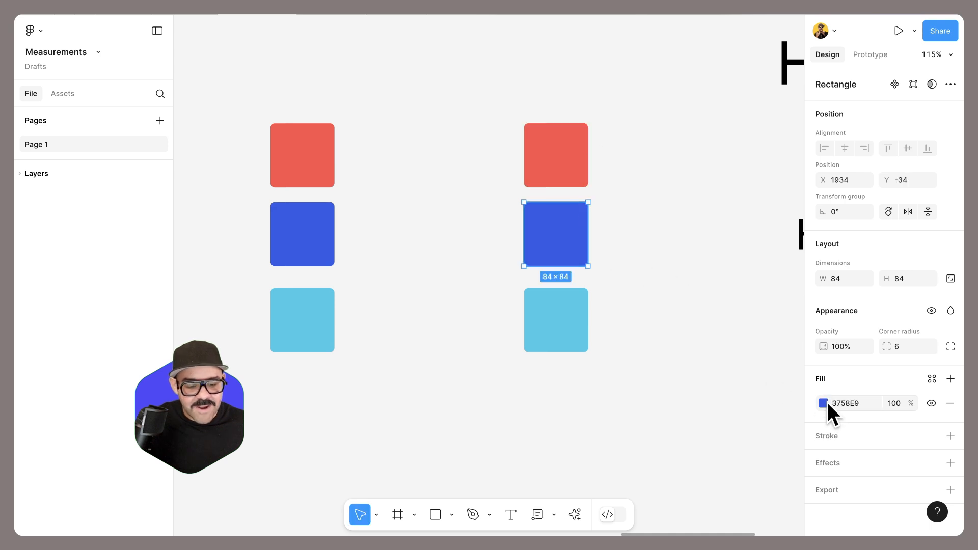
{"action": "left_click", "coordinate": [825, 403]}
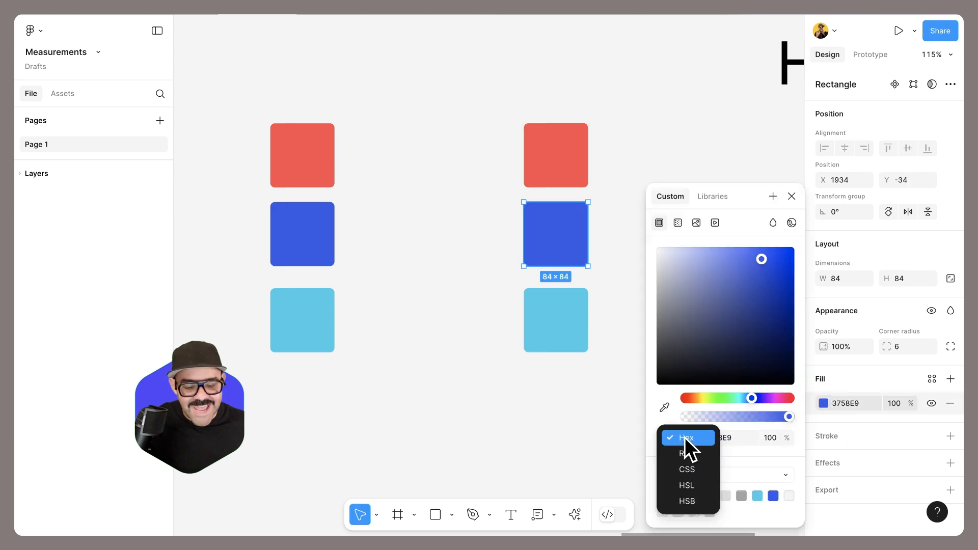
{"action": "mouse_move", "coordinate": [687, 468]}
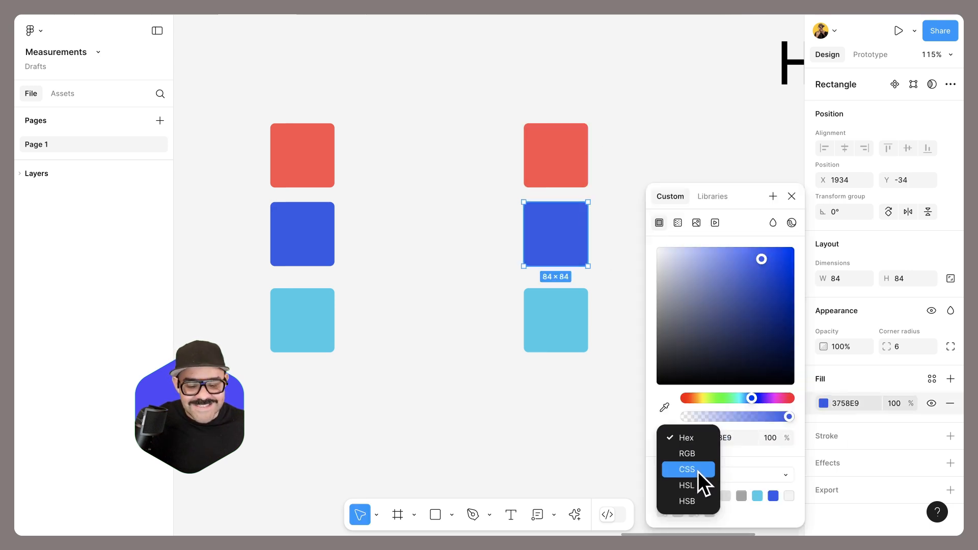
{"action": "left_click", "coordinate": [686, 468]}
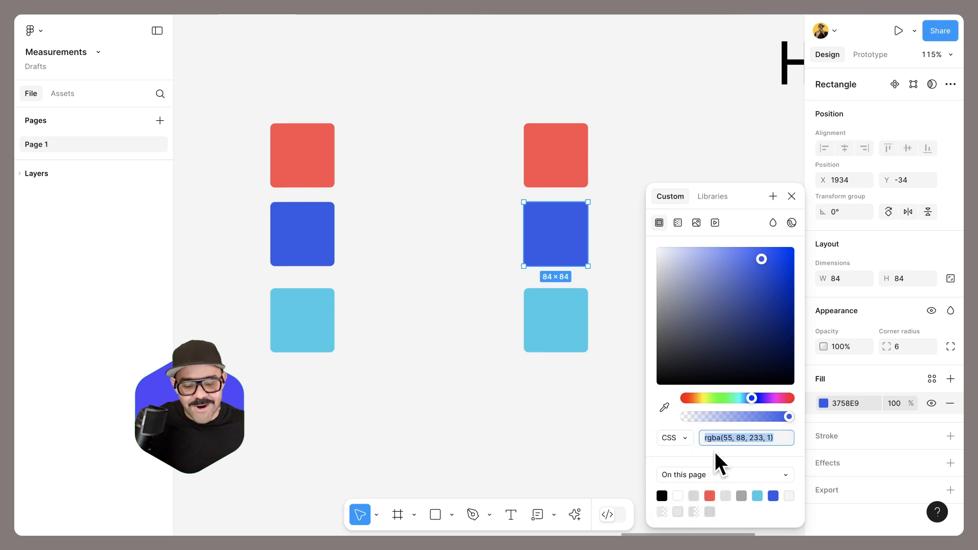
{"action": "left_click", "coordinate": [711, 243]}
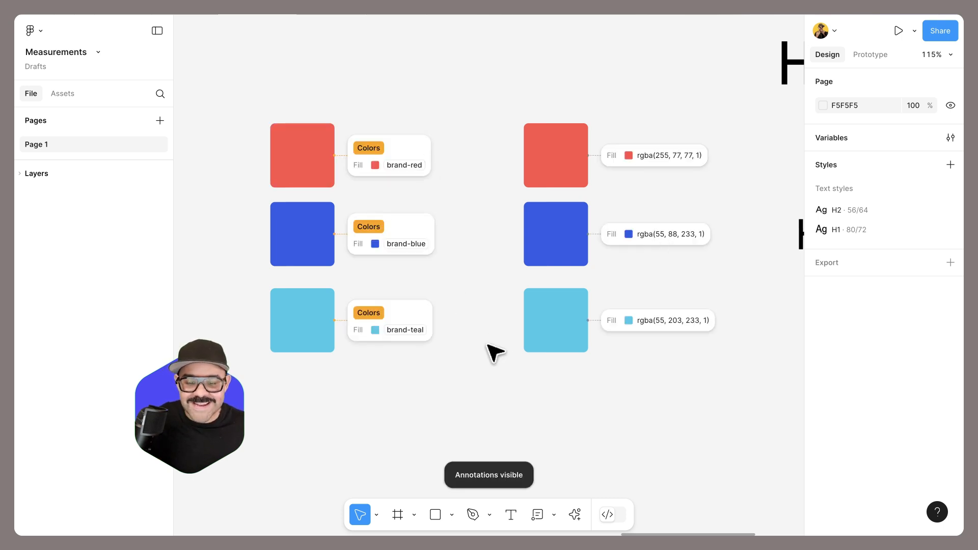
Show annotations again and bring the headlines and paragraph into view
{"action": "left_click", "coordinate": [554, 320]}
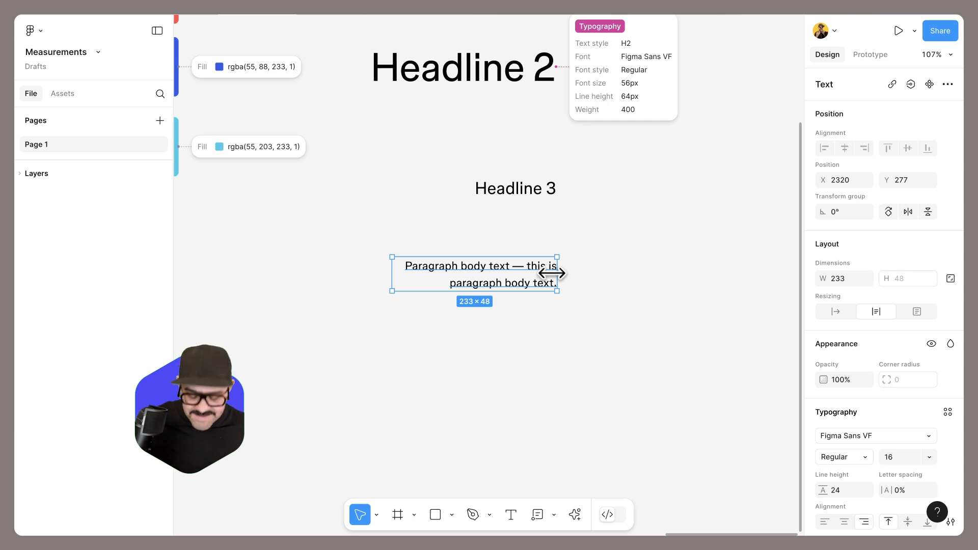
Start a paragraph note and move Typography to the top of the categories
{"action": "left_click", "coordinate": [538, 515]}
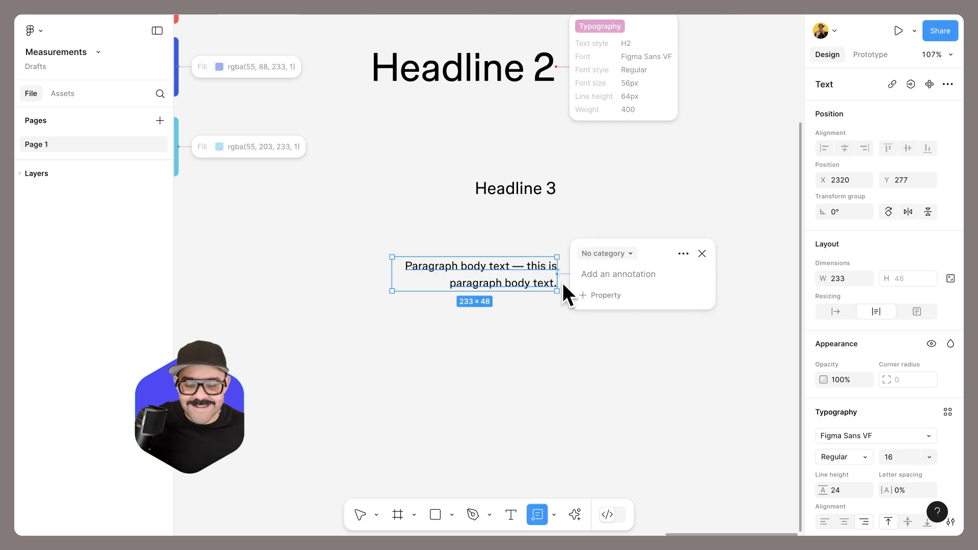
{"action": "left_click", "coordinate": [604, 252]}
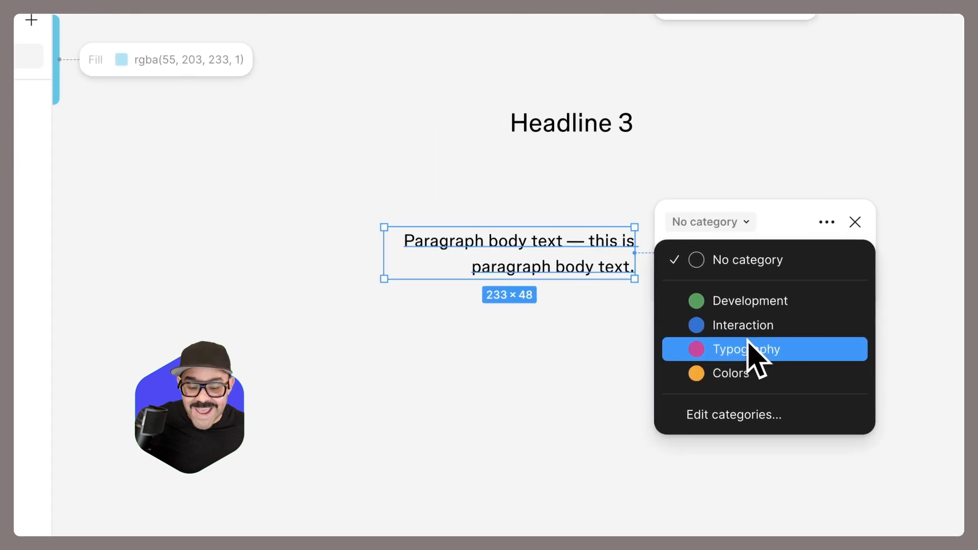
{"action": "left_click", "coordinate": [733, 414]}
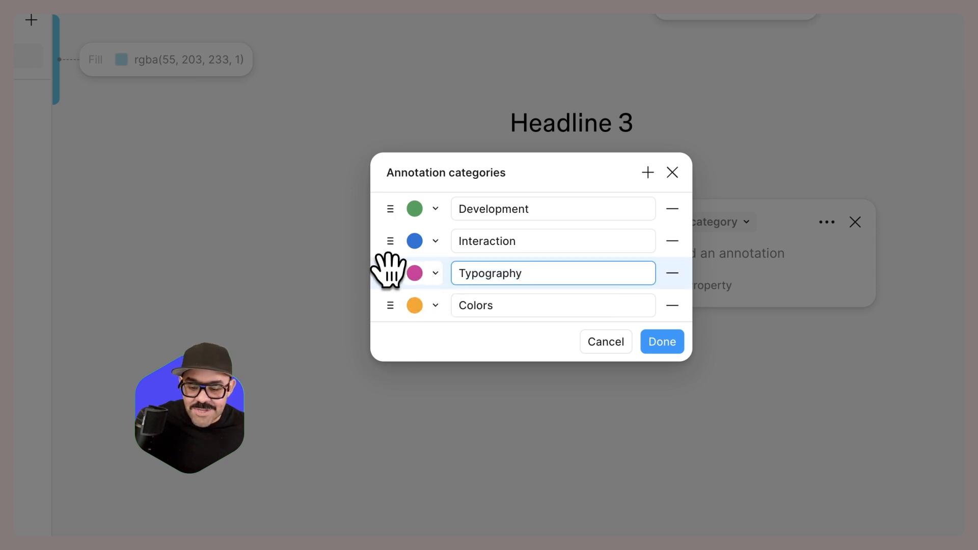
{"action": "left_click_drag", "start_coordinate": [390, 273], "coordinate": [390, 208]}
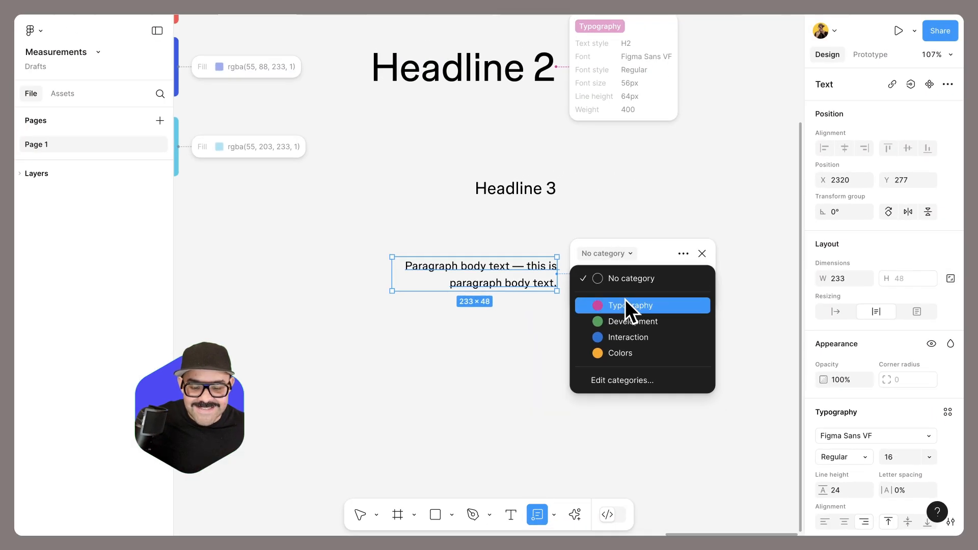
File the paragraph note under Typography with a bold P description and font, size, line height, alignment, weight properties
{"action": "left_click", "coordinate": [635, 304]}
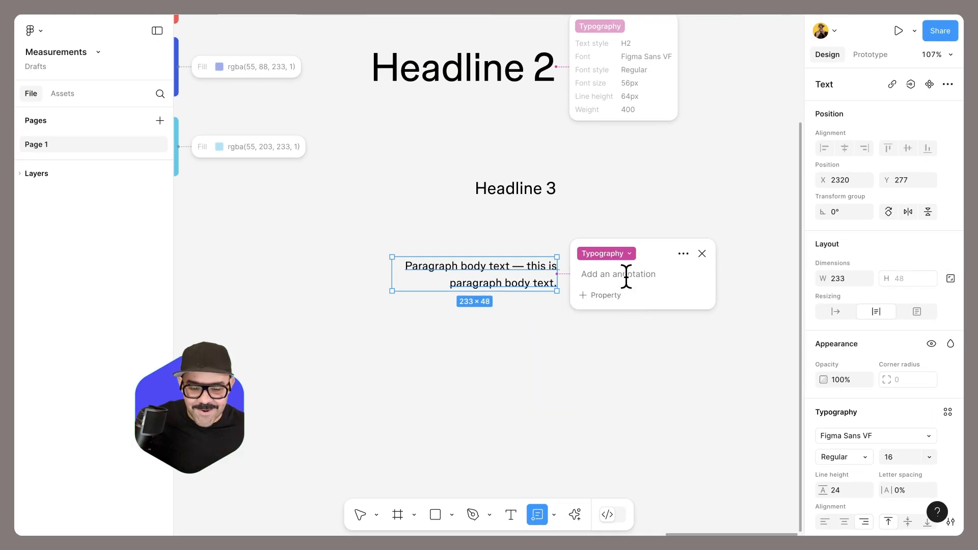
{"action": "type", "text": "This is my paragraph text"}
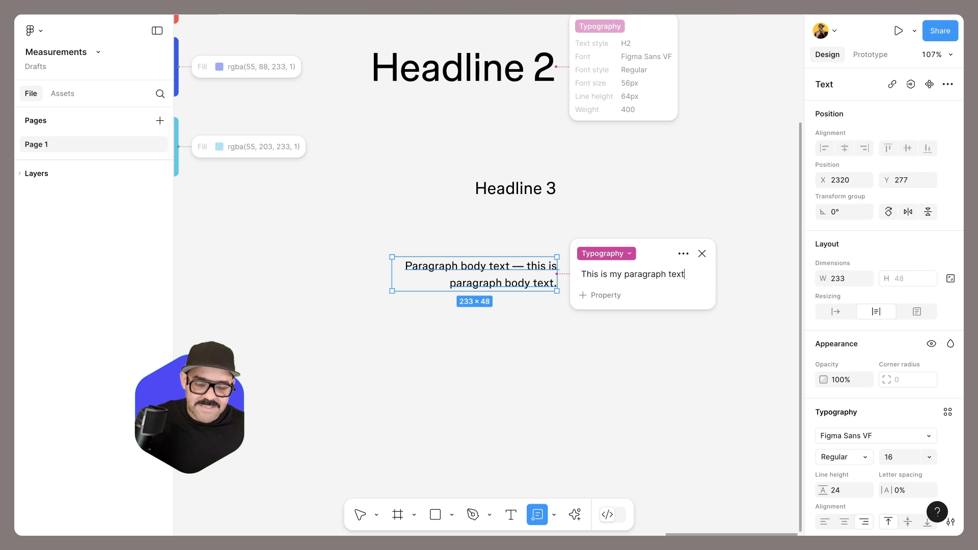
{"action": "type", "text": "**P"}
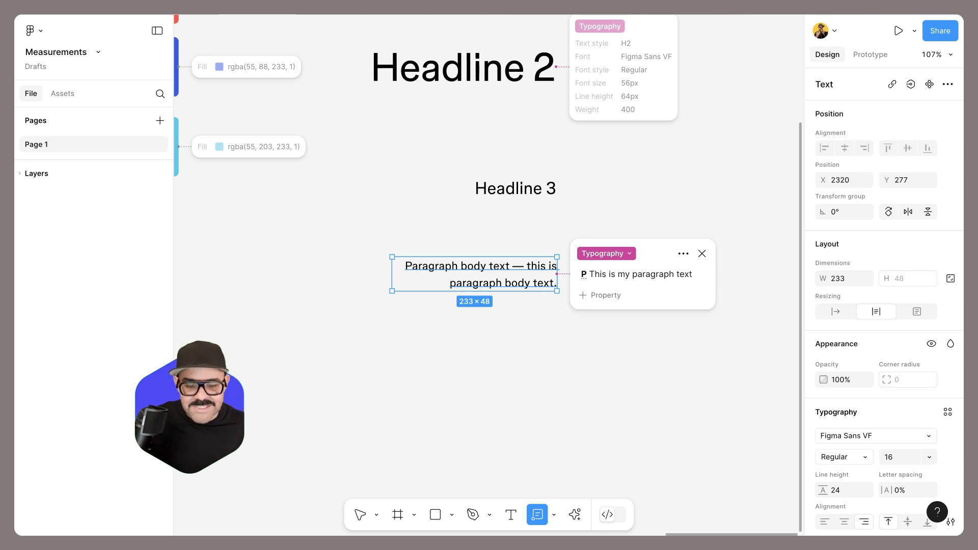
{"action": "left_click", "coordinate": [600, 295]}
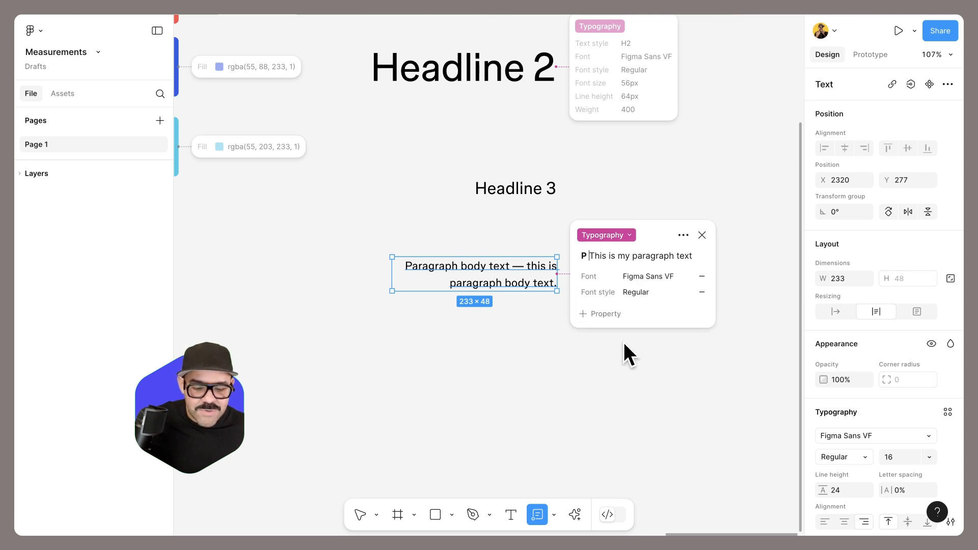
{"action": "left_click", "coordinate": [600, 322]}
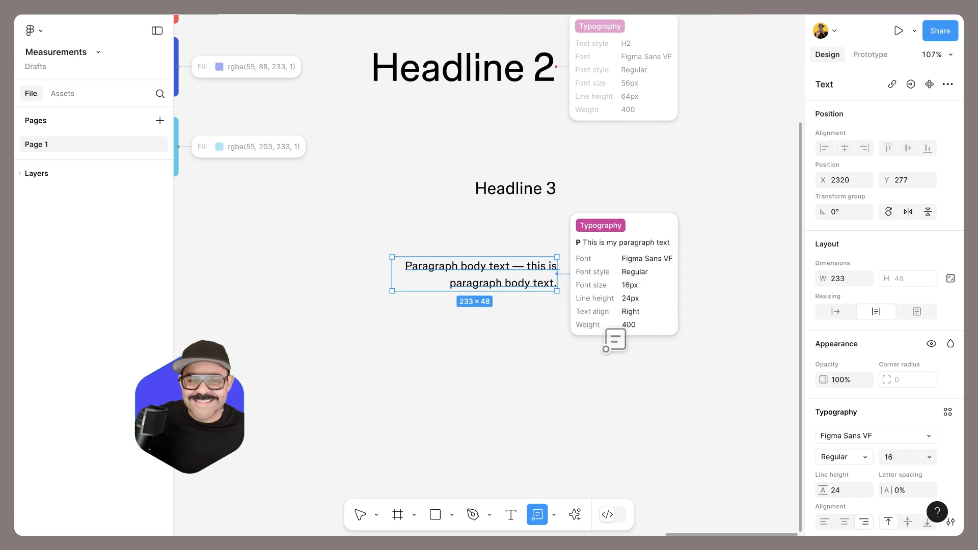
{"action": "left_click", "coordinate": [360, 515]}
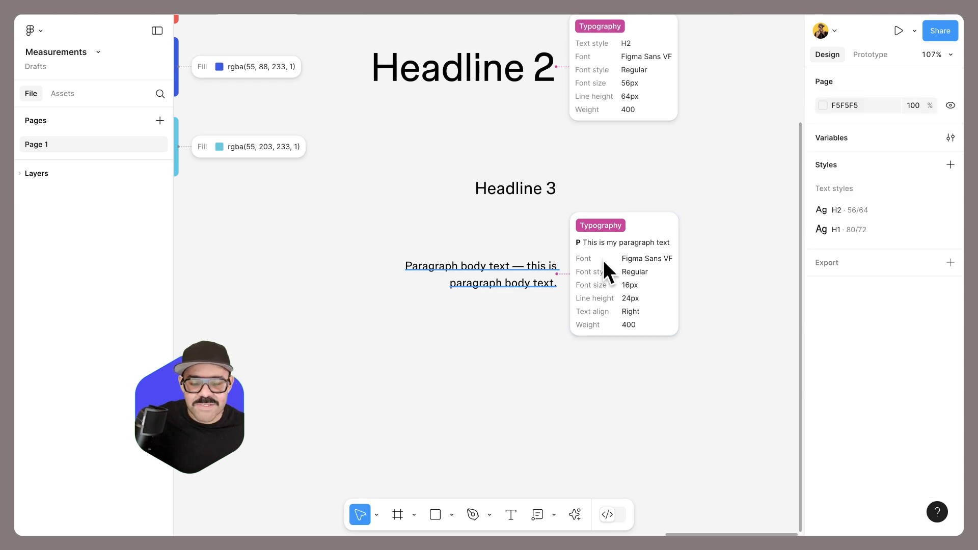
Title the note 'Paragraph style' and enter 22 as the paragraph's new font size
{"action": "left_click", "coordinate": [481, 274]}
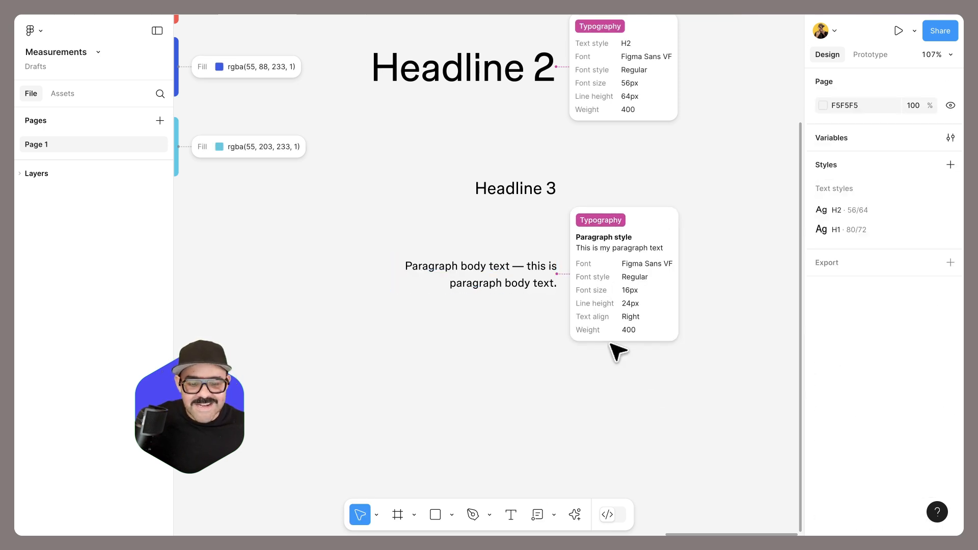
{"action": "left_click", "coordinate": [480, 274]}
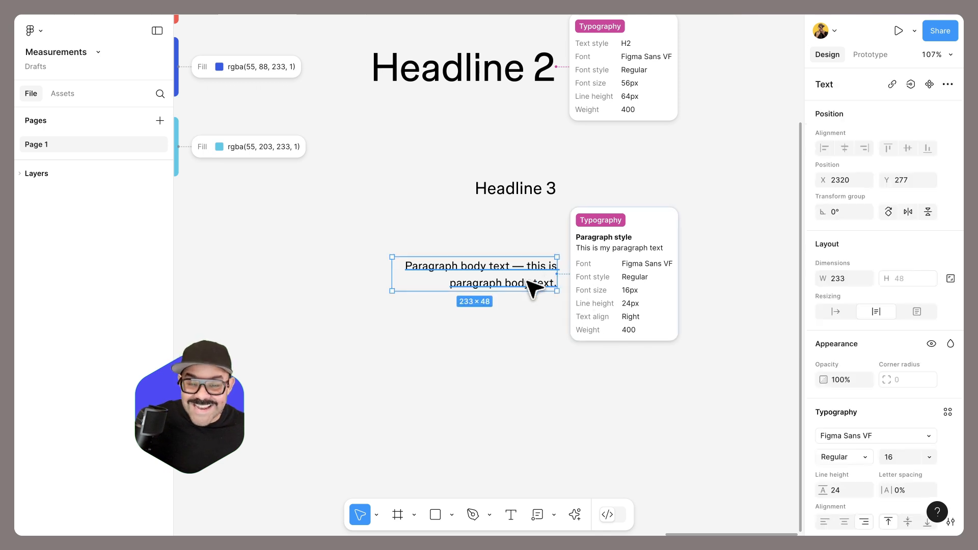
{"action": "mouse_move", "coordinate": [899, 471]}
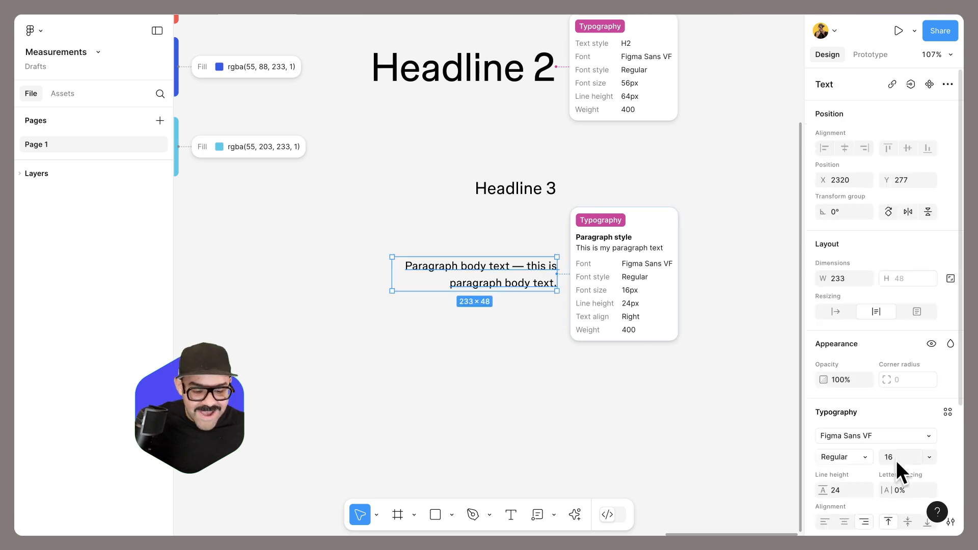
{"action": "type", "text": "22"}
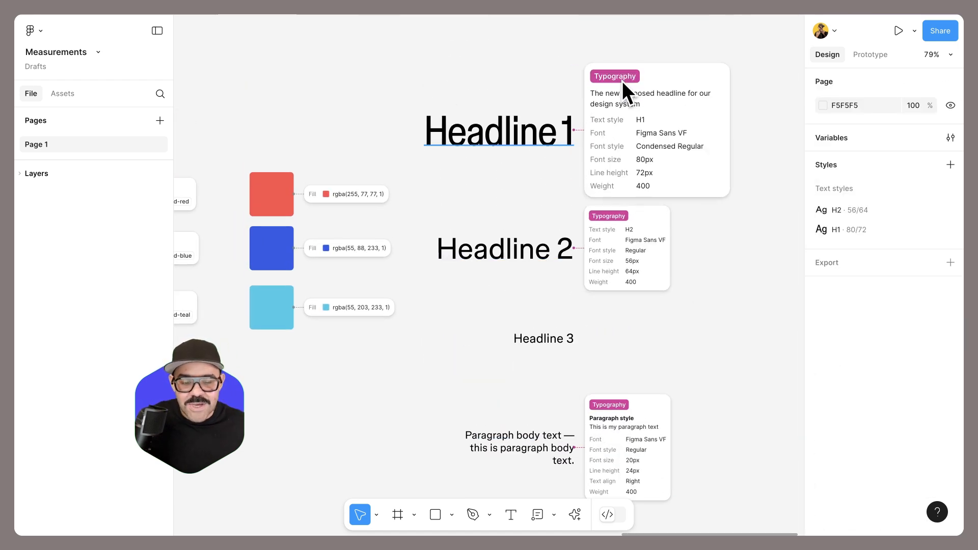
Filter annotations from a category tag to show only Colors, then only Typography notes
{"action": "right_click", "coordinate": [615, 76]}
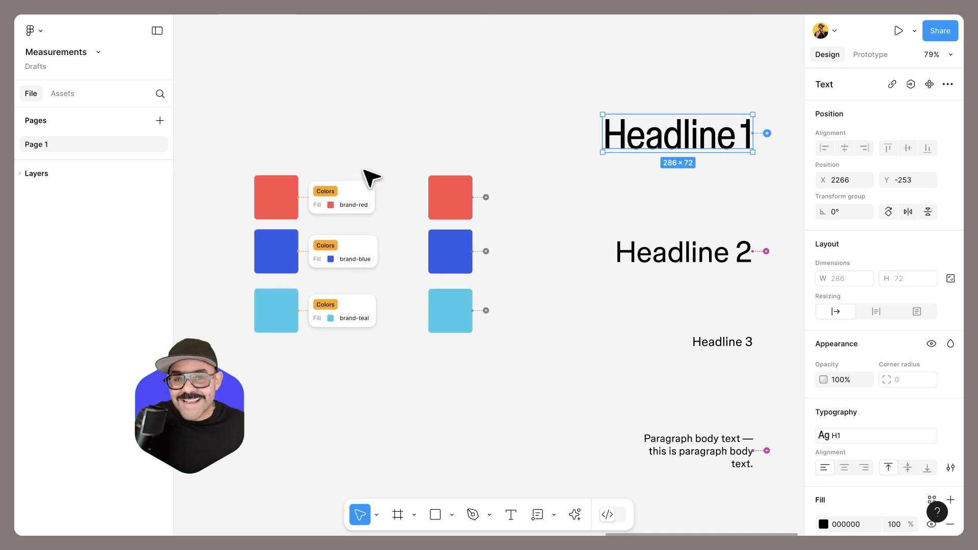
{"action": "mouse_move", "coordinate": [362, 290]}
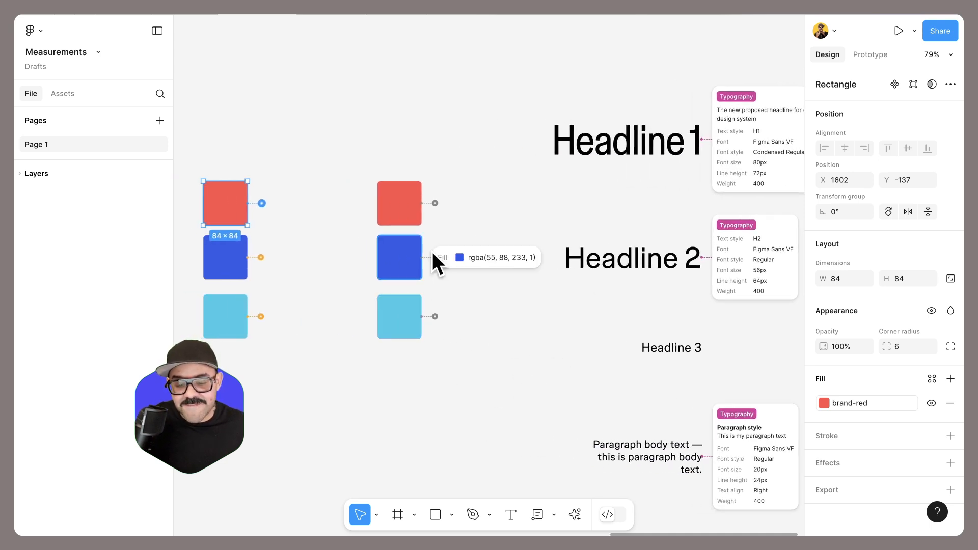
{"action": "mouse_move", "coordinate": [441, 327]}
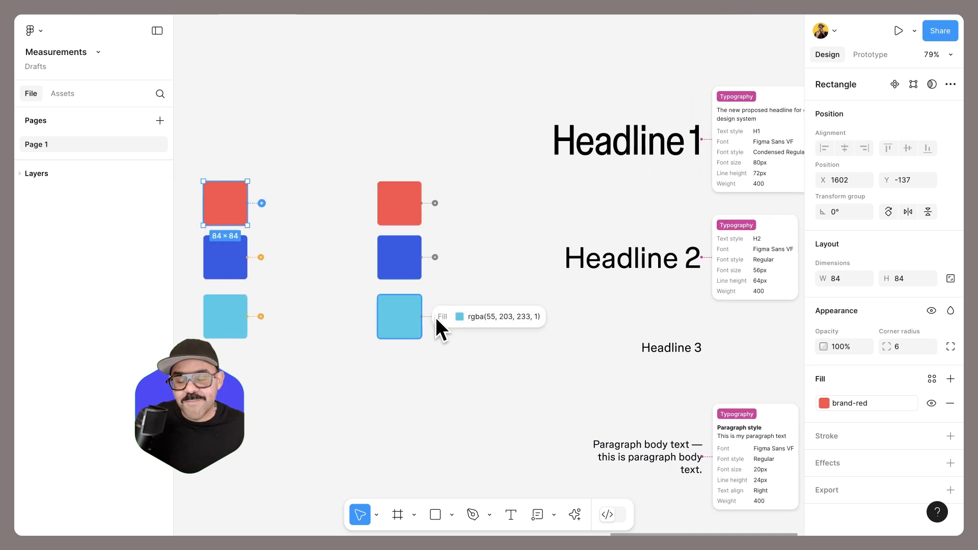
{"action": "mouse_move", "coordinate": [483, 287]}
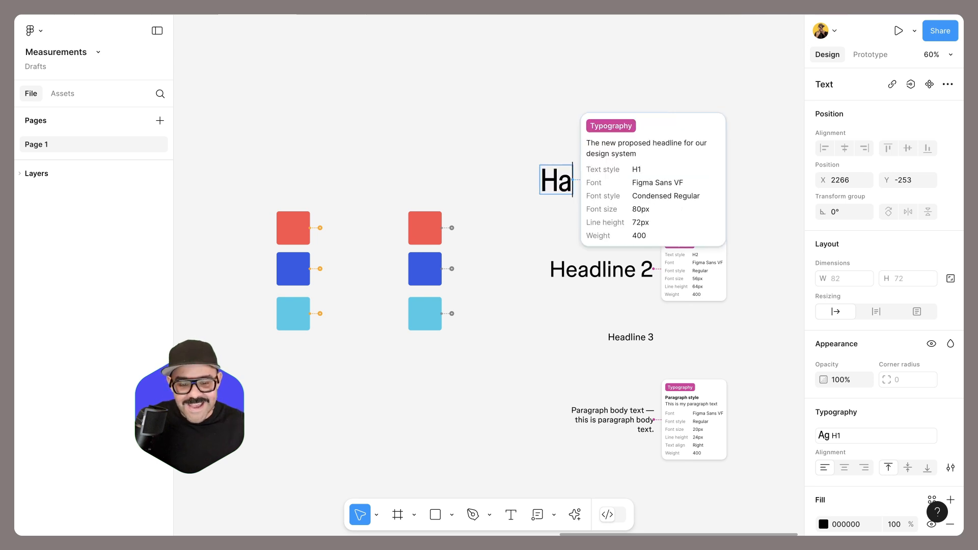
Change the top headline text to 'Happy Designing!' keeping its Typography note
{"action": "type", "text": "Happy Designing!"}
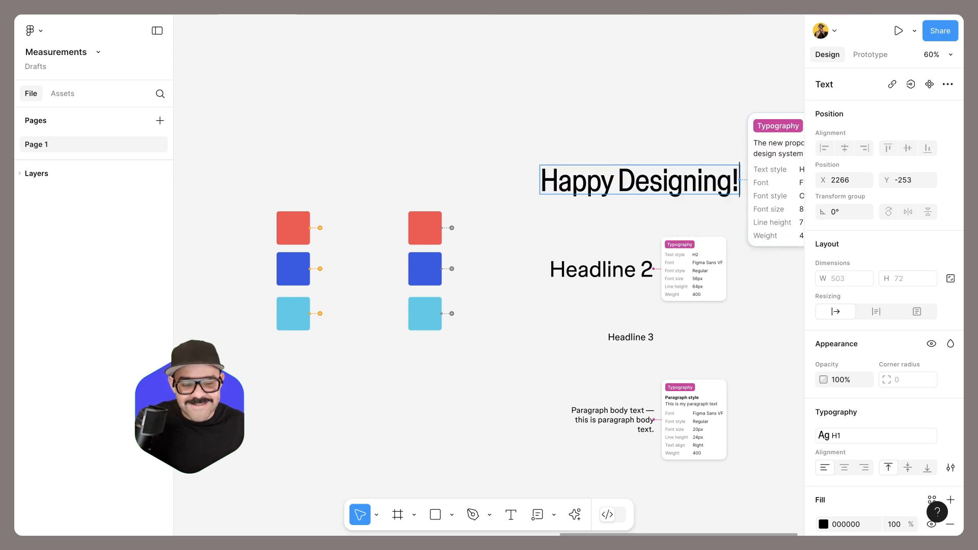